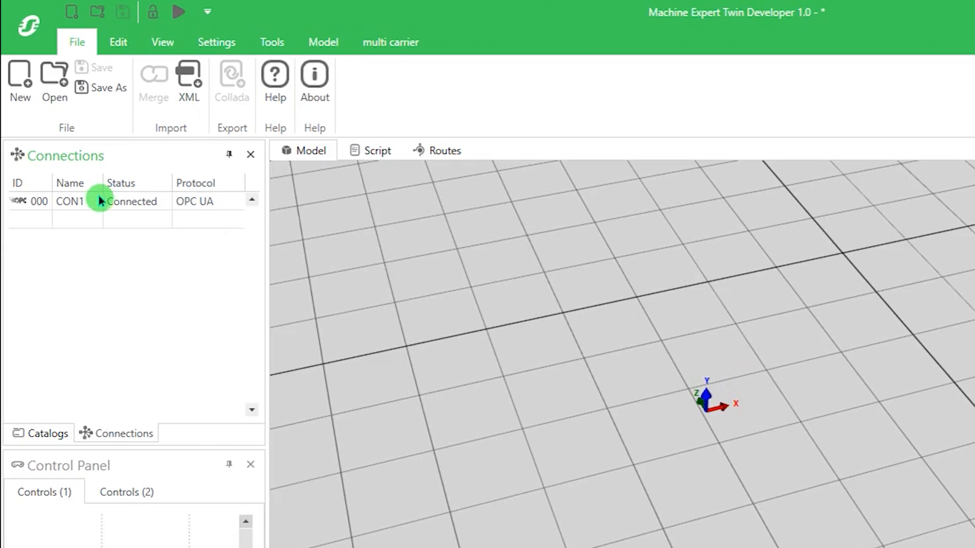
- Select the CON1 OPC UA connection and confirm it shows as connected
{"action": "left_click", "coordinate": [70, 201]}
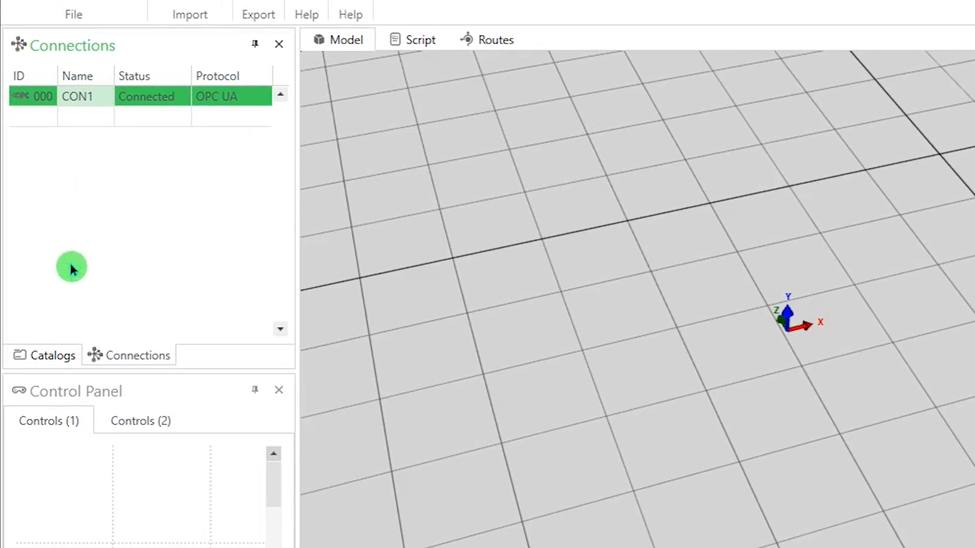
{"action": "left_click", "coordinate": [55, 355]}
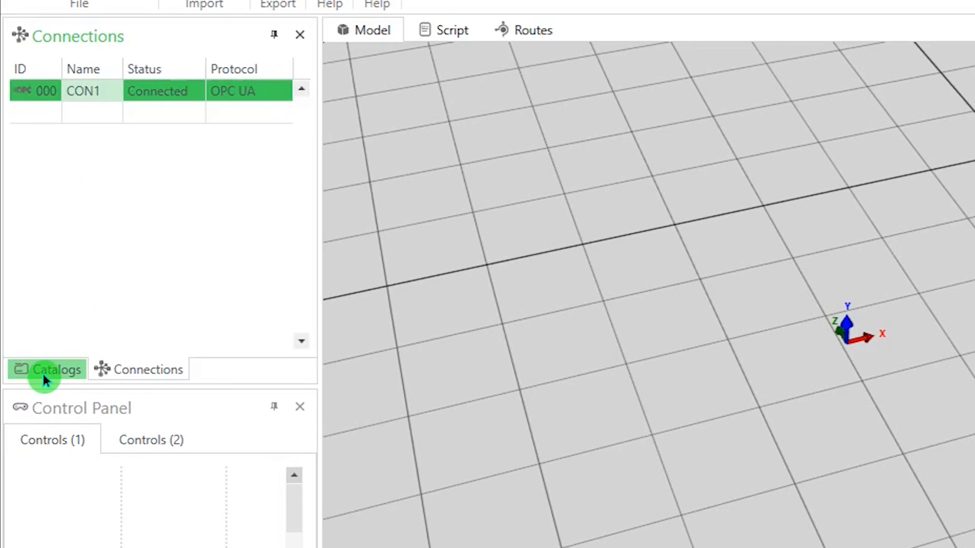
- Insert the VRKP4S0RNC00000 P4 delta robot from the catalog into Section1 and select it
{"action": "left_click", "coordinate": [55, 369]}
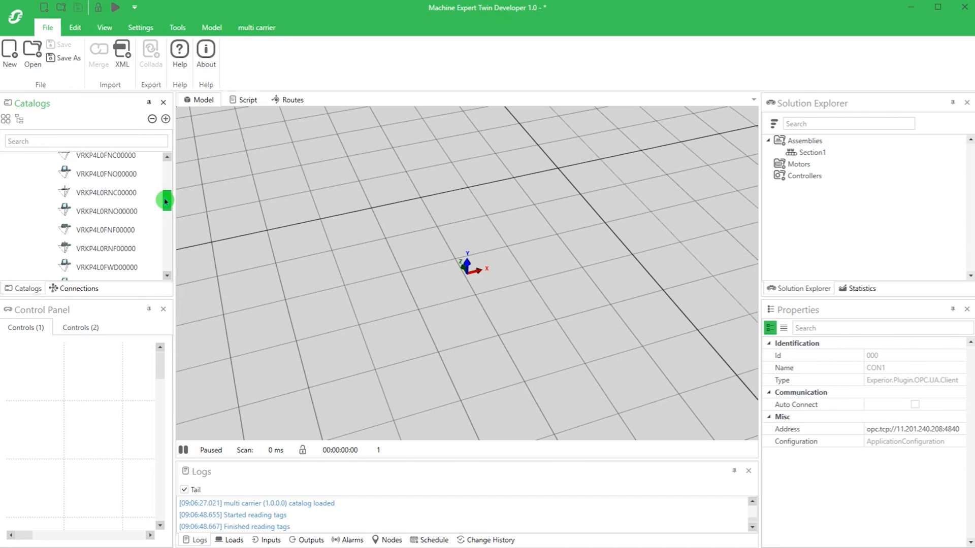
{"action": "scroll", "scroll_direction": "down", "scroll_amount": 3}
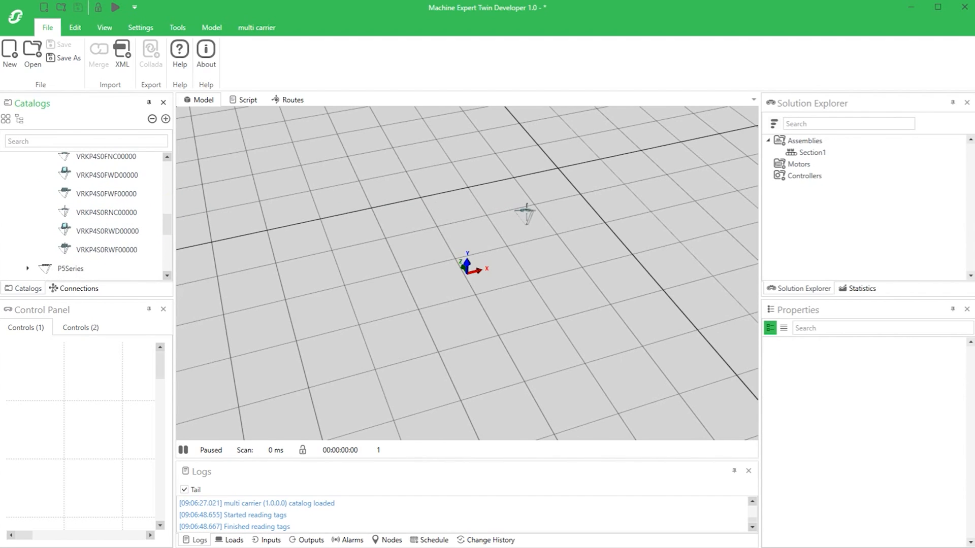
{"action": "double_click", "coordinate": [105, 212]}
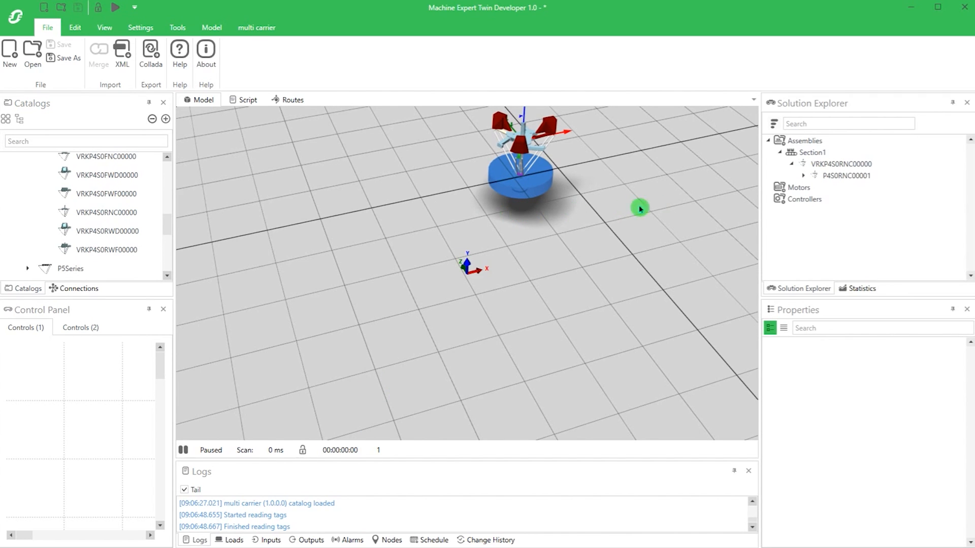
{"action": "left_click", "coordinate": [842, 175]}
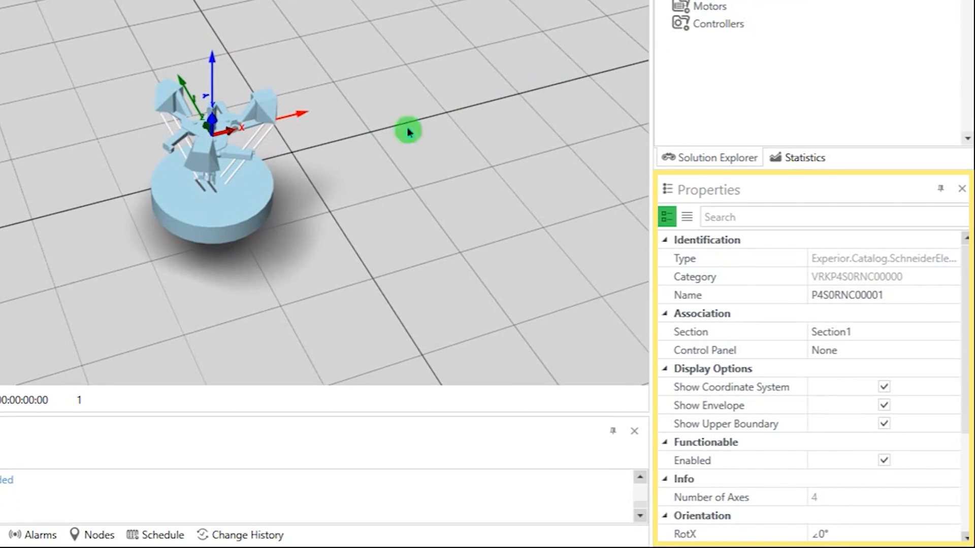
{"action": "mouse_move", "coordinate": [322, 216]}
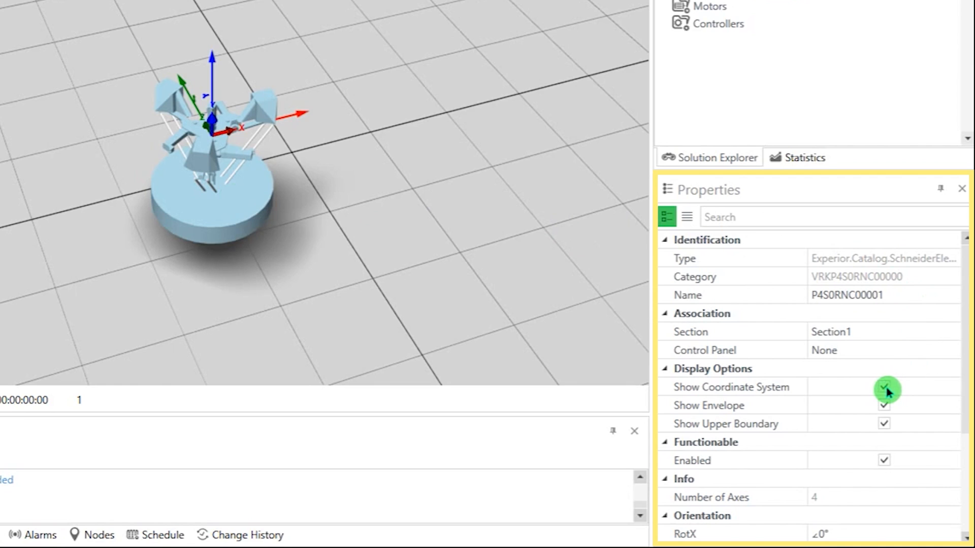
{"action": "left_click", "coordinate": [884, 387]}
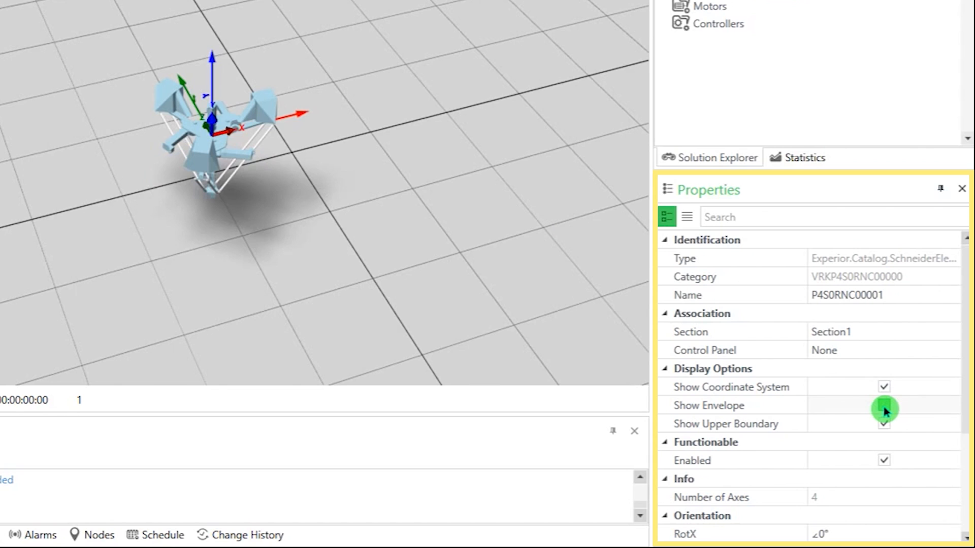
{"action": "left_click", "coordinate": [884, 405]}
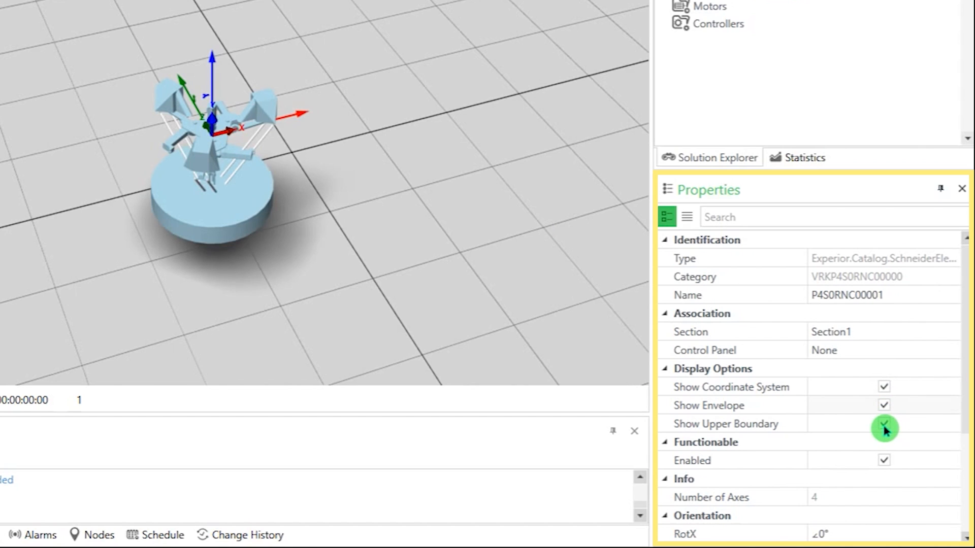
{"action": "left_click", "coordinate": [883, 423]}
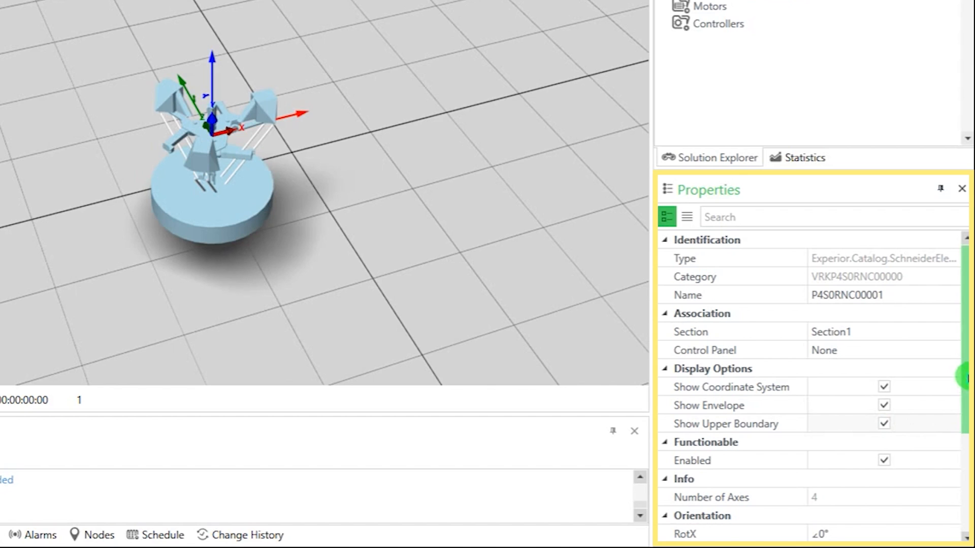
- Set the delta robot's Y-axis rotation to -30°
{"action": "scroll", "scroll_direction": "down", "scroll_amount": 3}
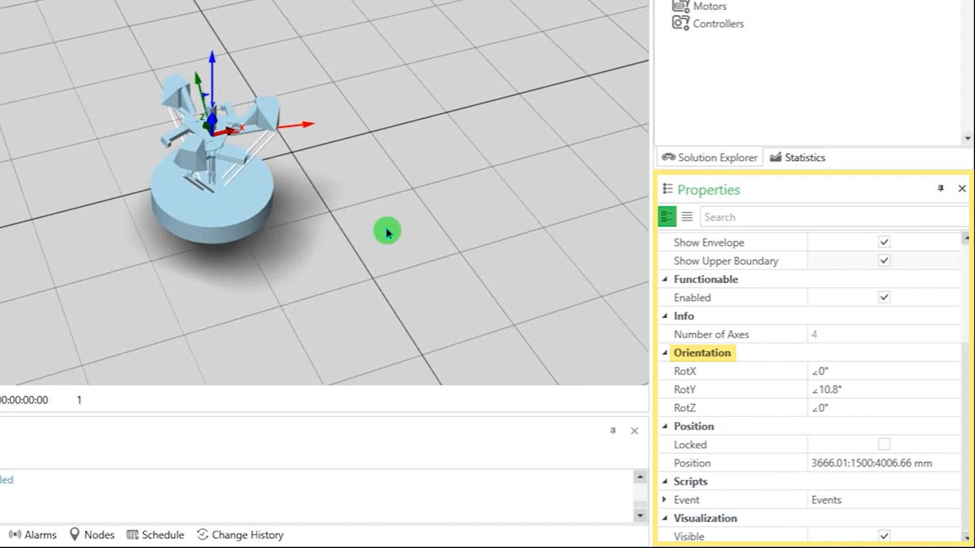
{"action": "type", "text": "9°"}
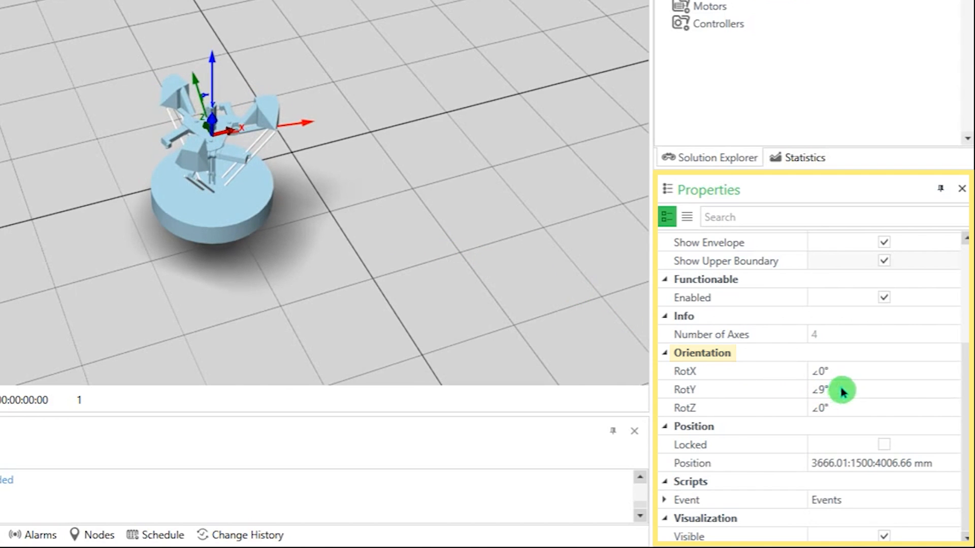
{"action": "type", "text": "-30"}
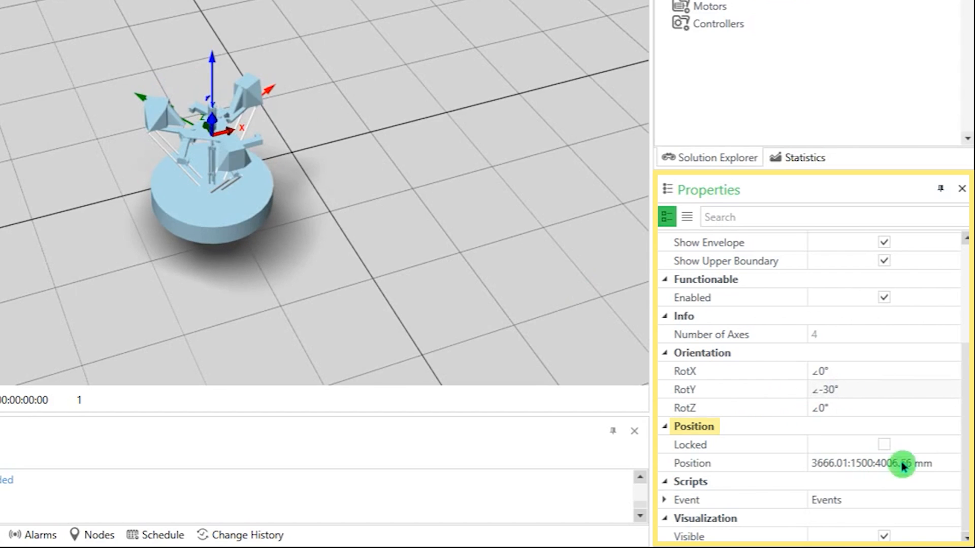
- Position the robot at 0:2050:0 mm, reselect it, and lock it
{"action": "left_click", "coordinate": [870, 463]}
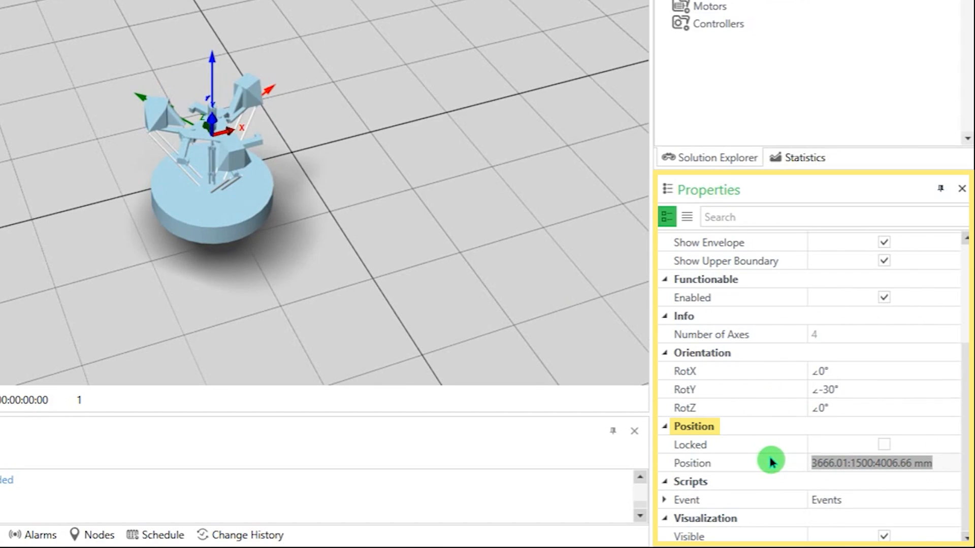
{"action": "type", "text": "0:2050:0"}
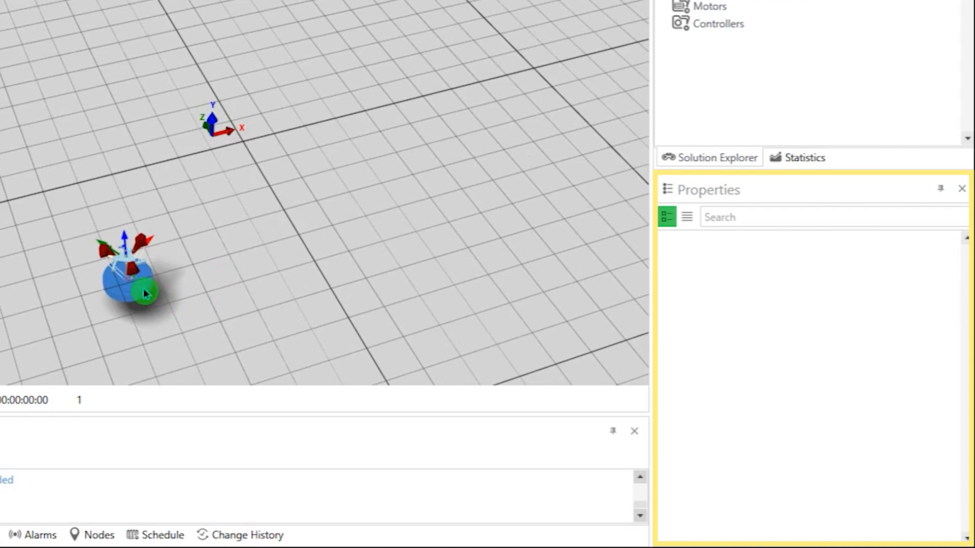
{"action": "left_click", "coordinate": [131, 280]}
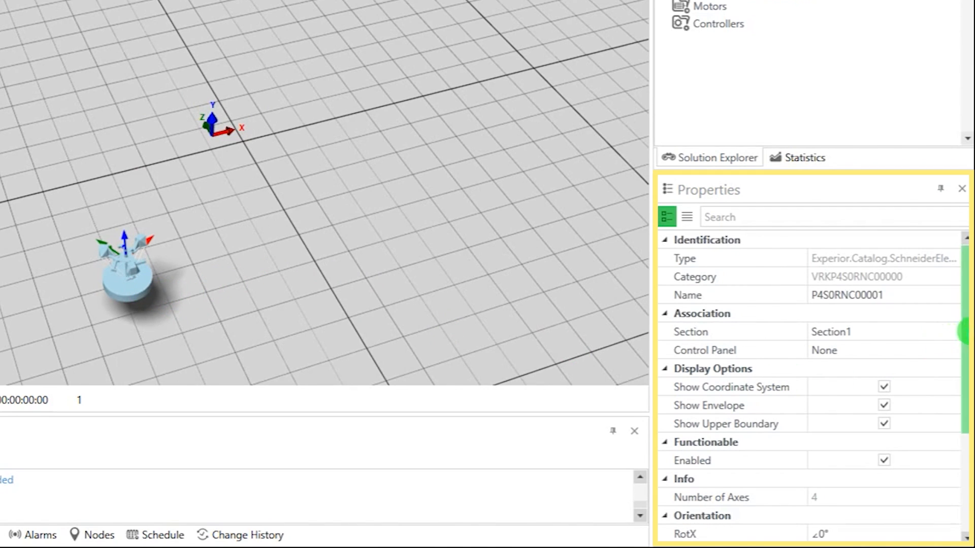
{"action": "scroll", "scroll_direction": "down", "scroll_amount": 3}
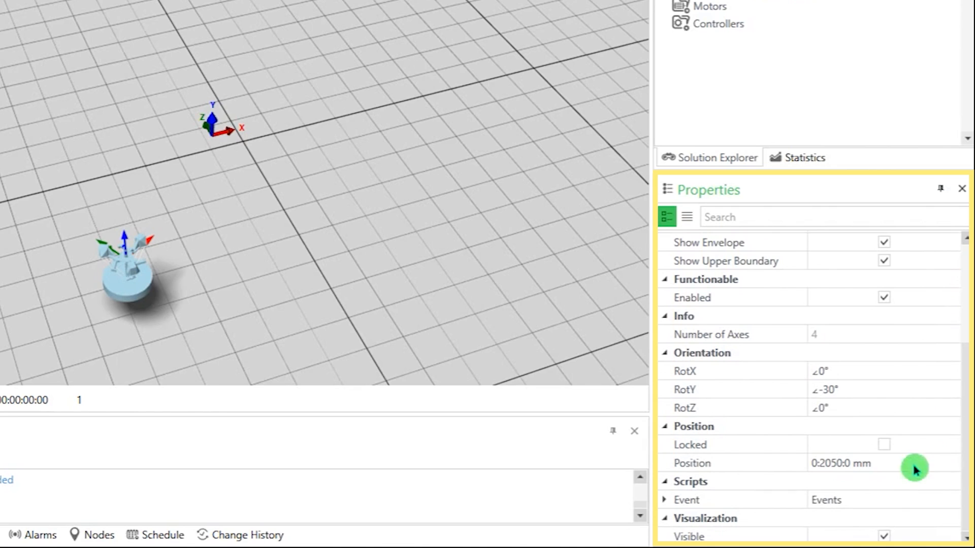
{"action": "mouse_move", "coordinate": [888, 447]}
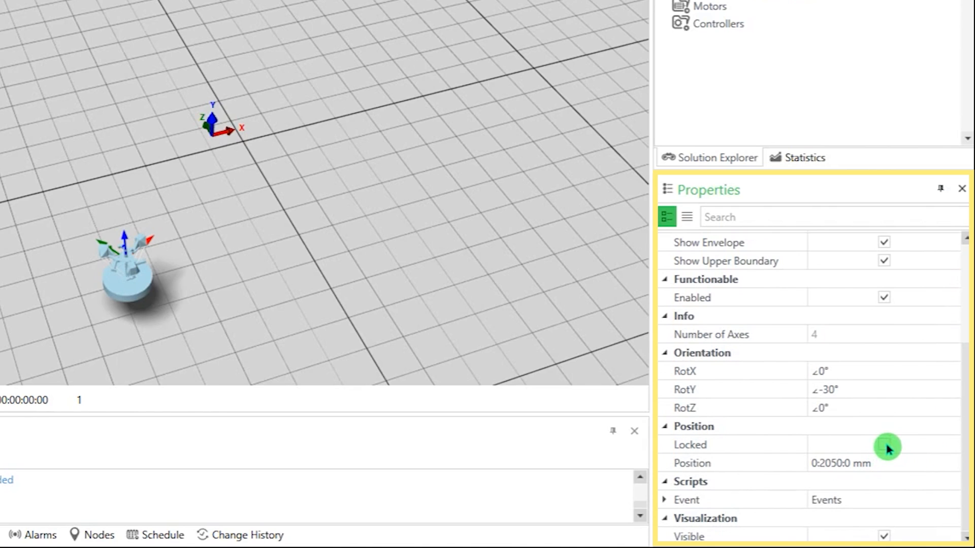
{"action": "left_click", "coordinate": [883, 445]}
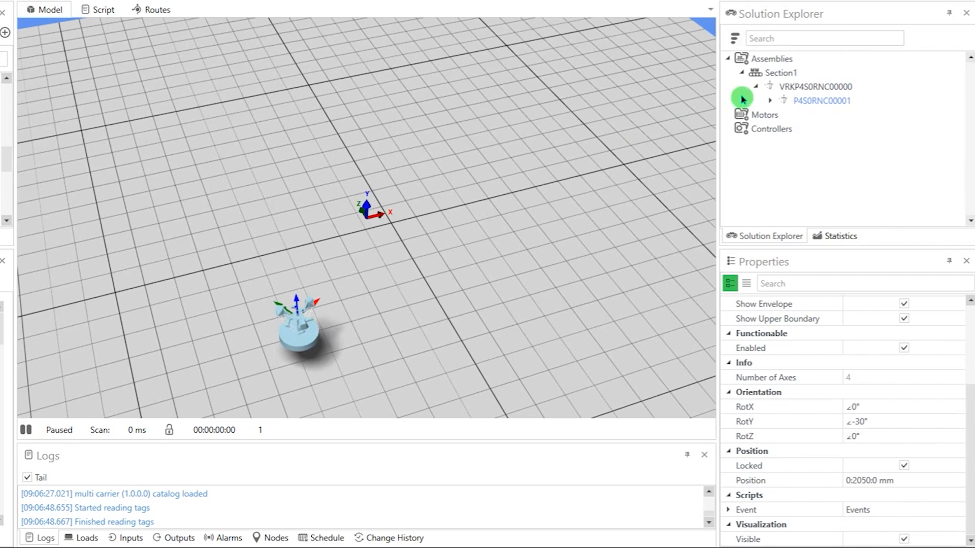
- Link robot Joints A to D to their stPSeries lrAxisPosition OPC UA tags
{"action": "left_click", "coordinate": [770, 100]}
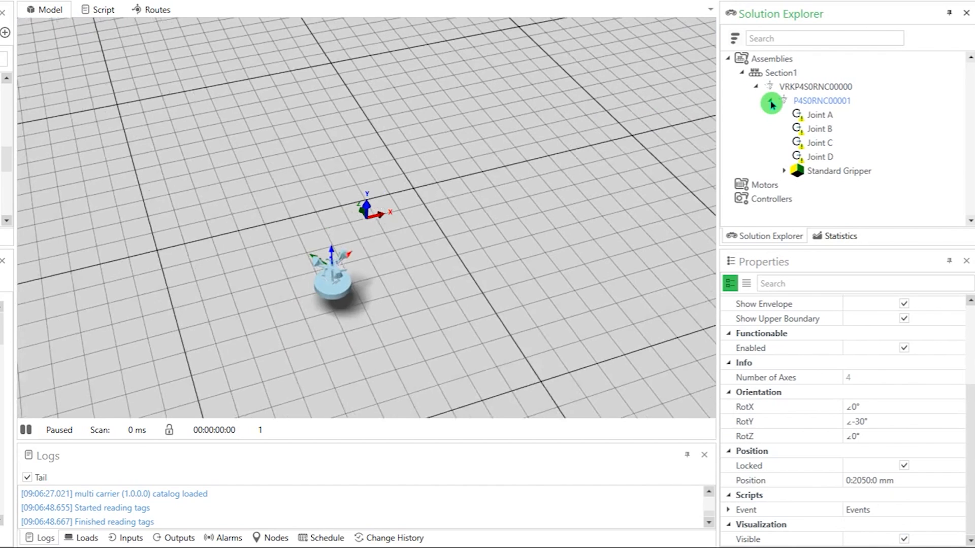
{"action": "left_click", "coordinate": [820, 114]}
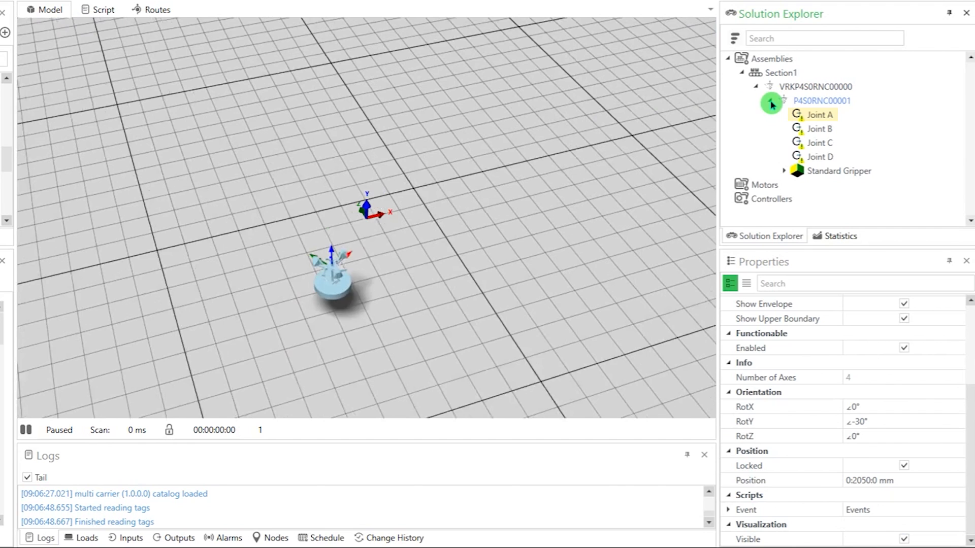
{"action": "left_click", "coordinate": [820, 115]}
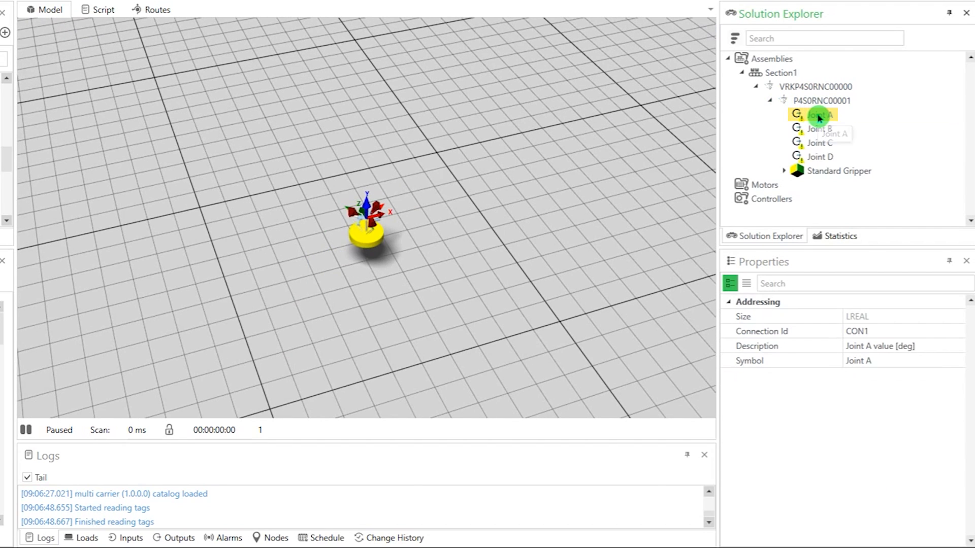
{"action": "left_click", "coordinate": [817, 114]}
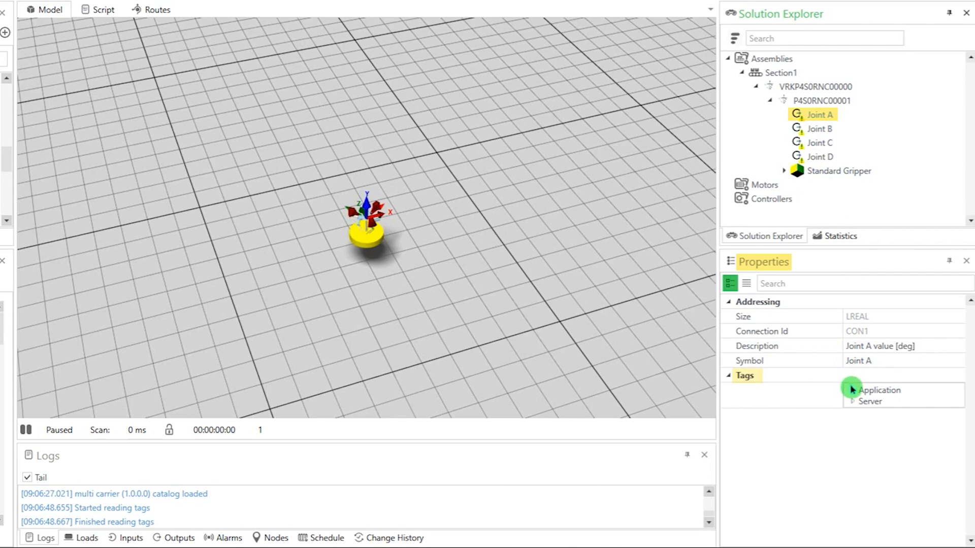
{"action": "left_click", "coordinate": [853, 390]}
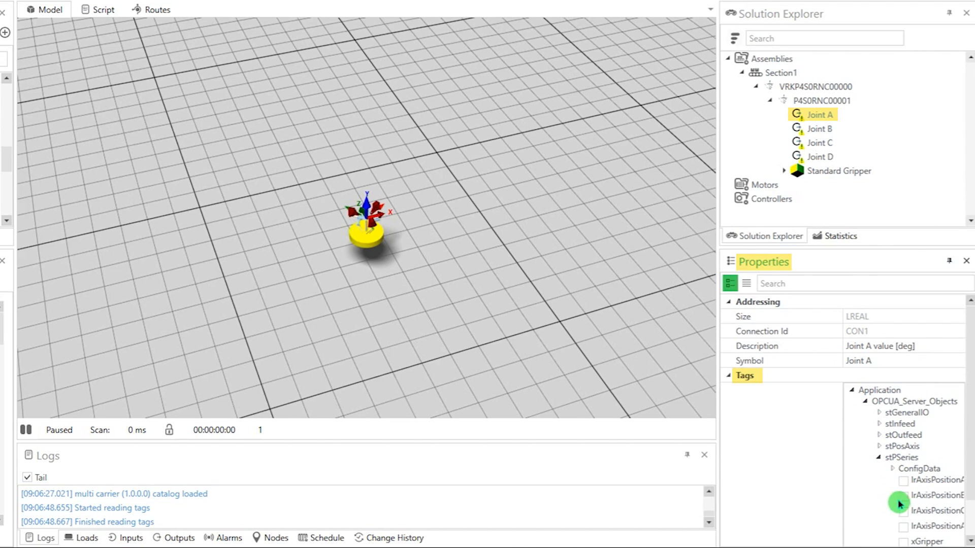
{"action": "left_click", "coordinate": [903, 481]}
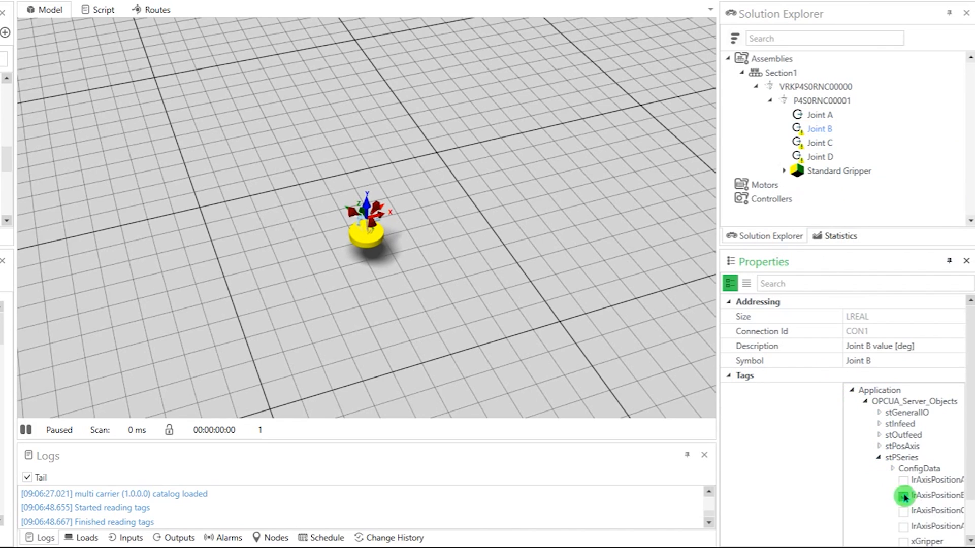
{"action": "left_click", "coordinate": [820, 142]}
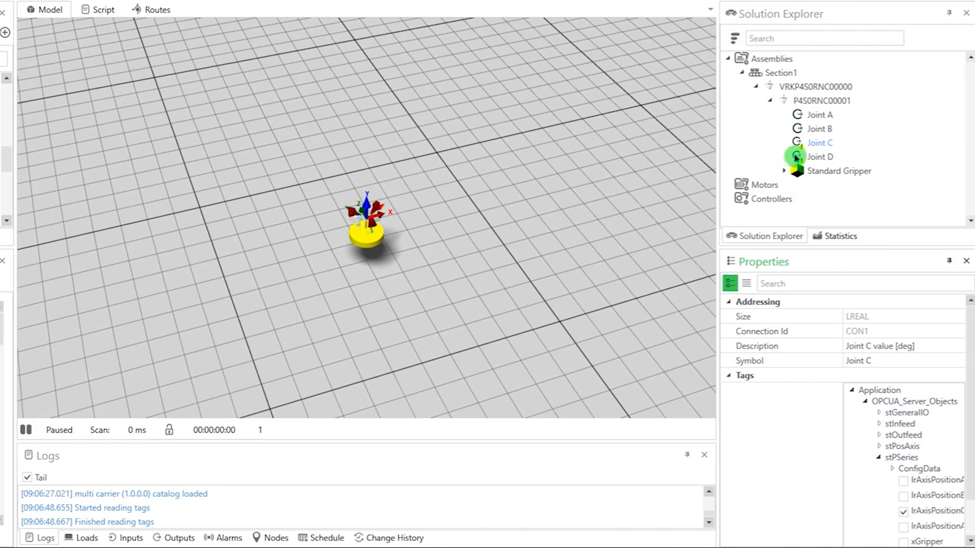
{"action": "left_click", "coordinate": [820, 157]}
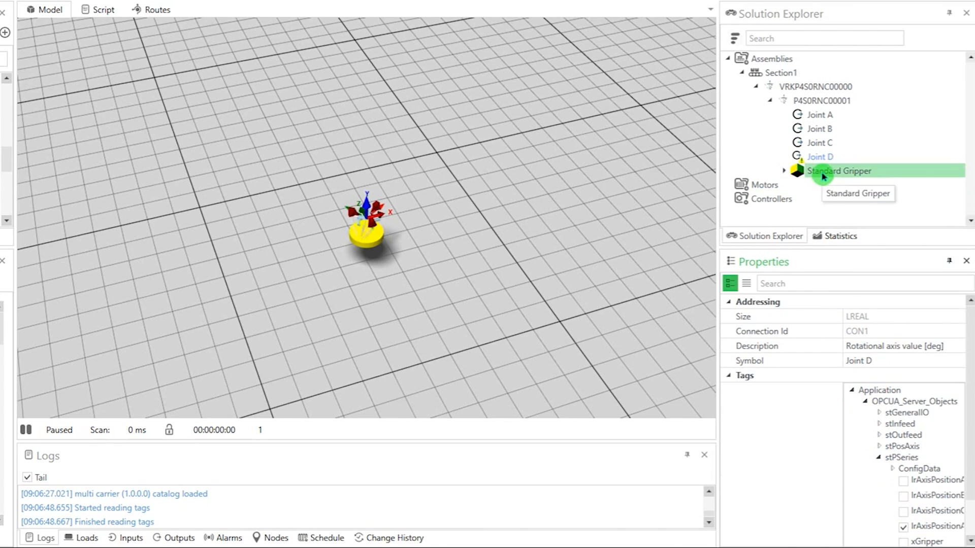
- Select the gripper's Vacuum Actuator and browse its stPSeries xGripper and xVacuum tags
{"action": "left_click", "coordinate": [784, 171]}
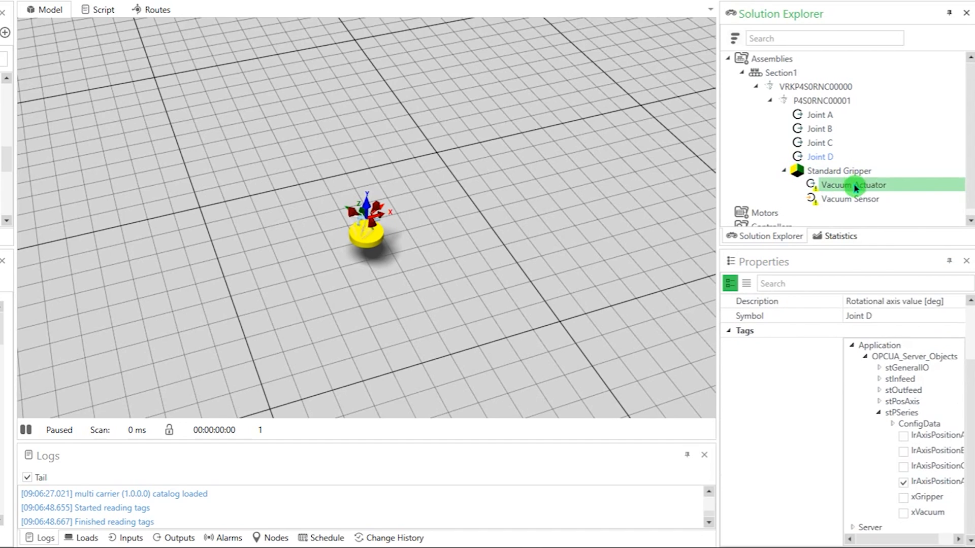
{"action": "left_click", "coordinate": [851, 185]}
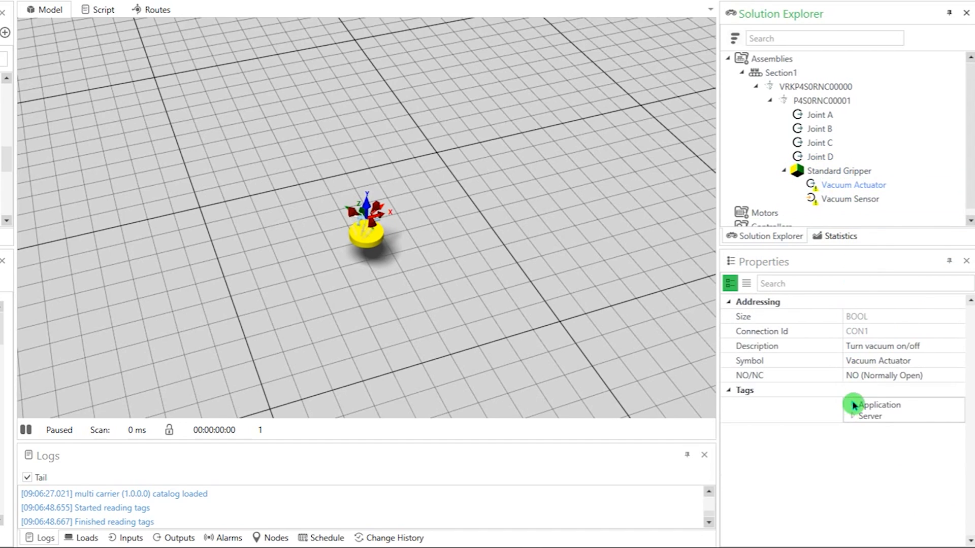
{"action": "left_click", "coordinate": [852, 404]}
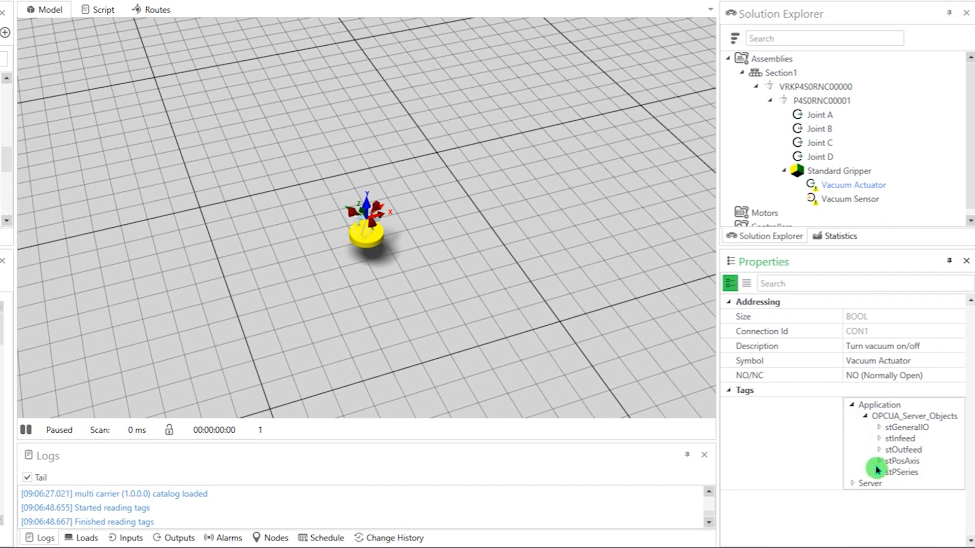
{"action": "left_click", "coordinate": [851, 472]}
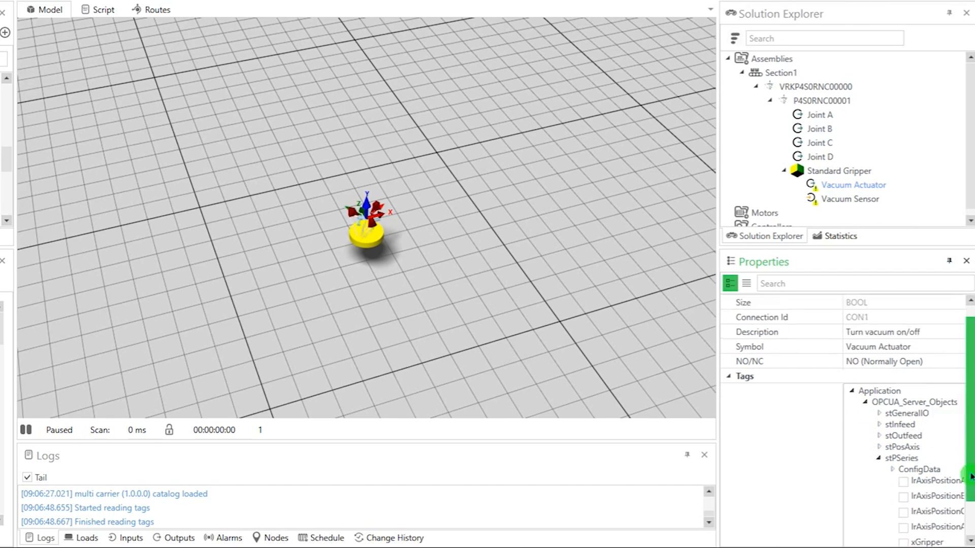
{"action": "scroll", "scroll_direction": "down", "scroll_amount": 3}
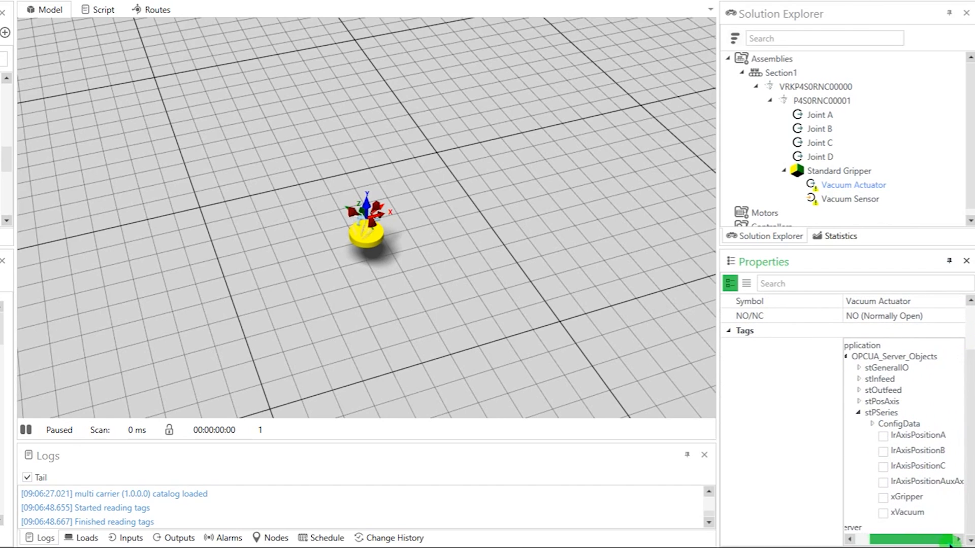
{"action": "left_click", "coordinate": [883, 498]}
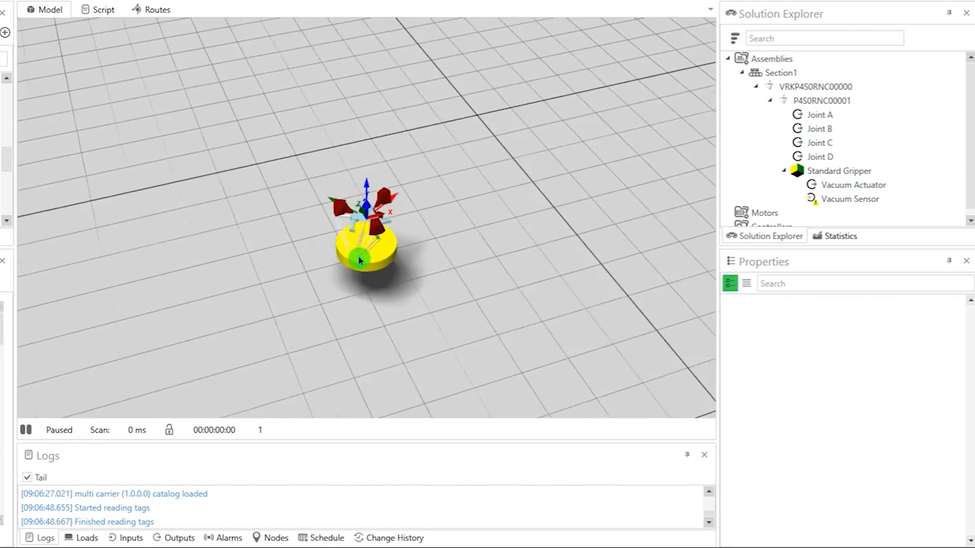
- Zoom in on the delta robot and turn off its Show Envelope display option
{"action": "left_click_drag", "start_coordinate": [367, 249], "coordinate": [392, 227]}
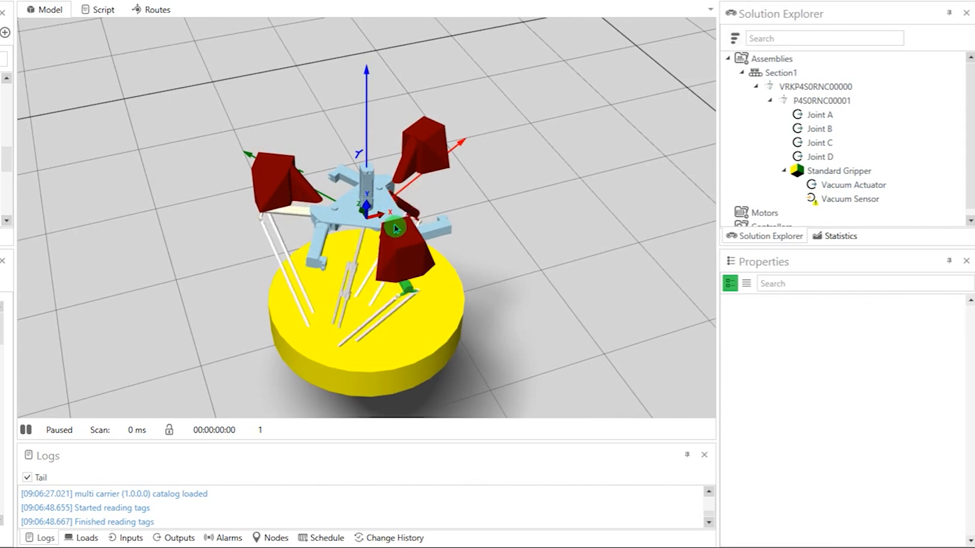
{"action": "left_click", "coordinate": [823, 100]}
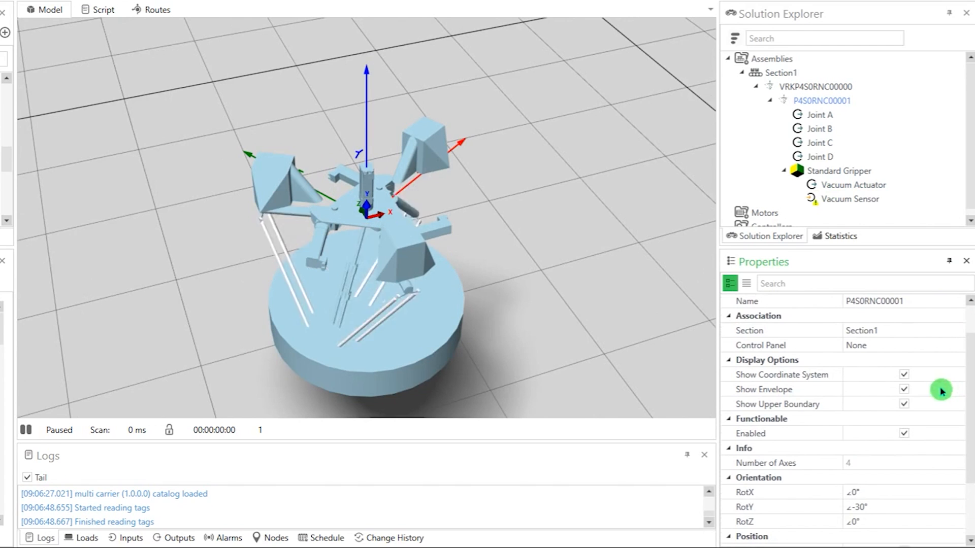
{"action": "left_click", "coordinate": [904, 388]}
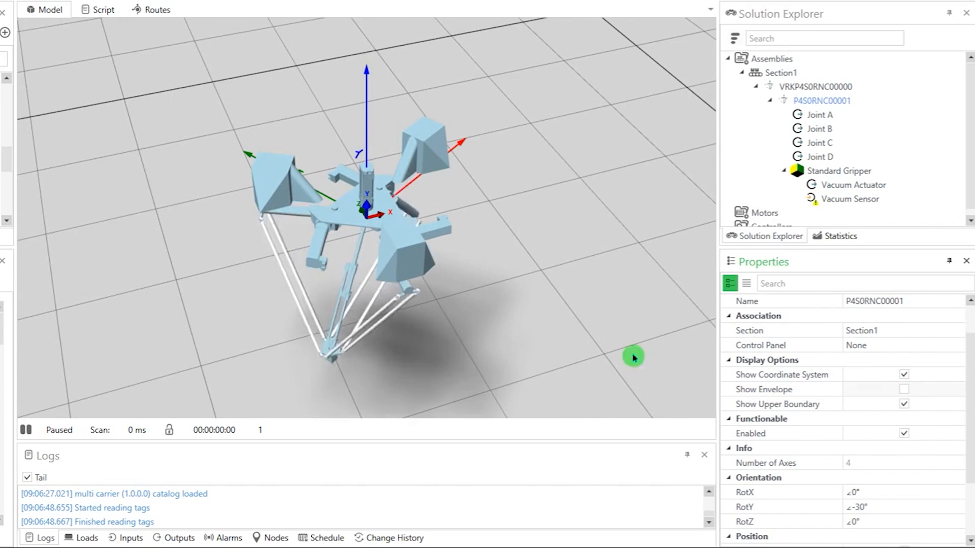